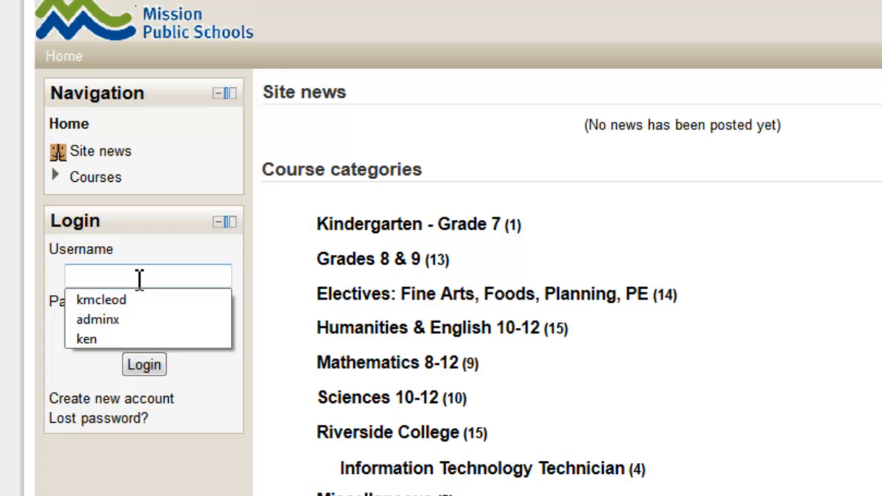
Step: Sign in with username 'student' and its password to reach the home dashboard
type("student")
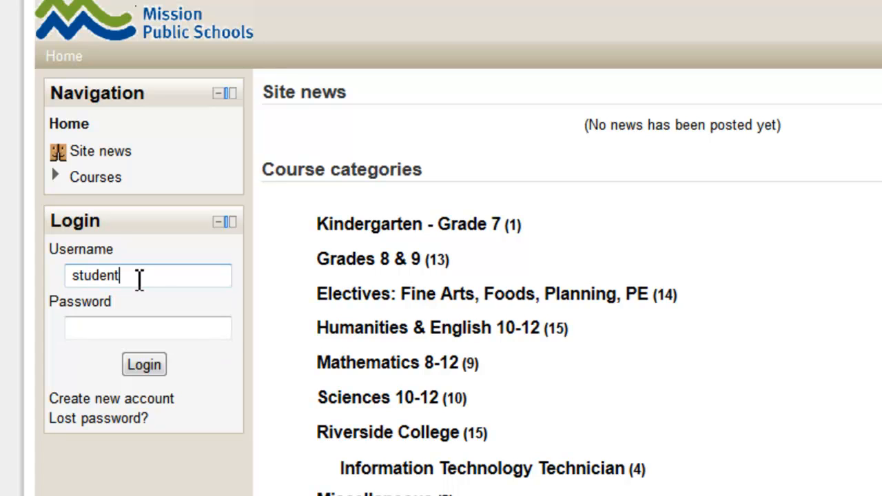
left_click(147, 330)
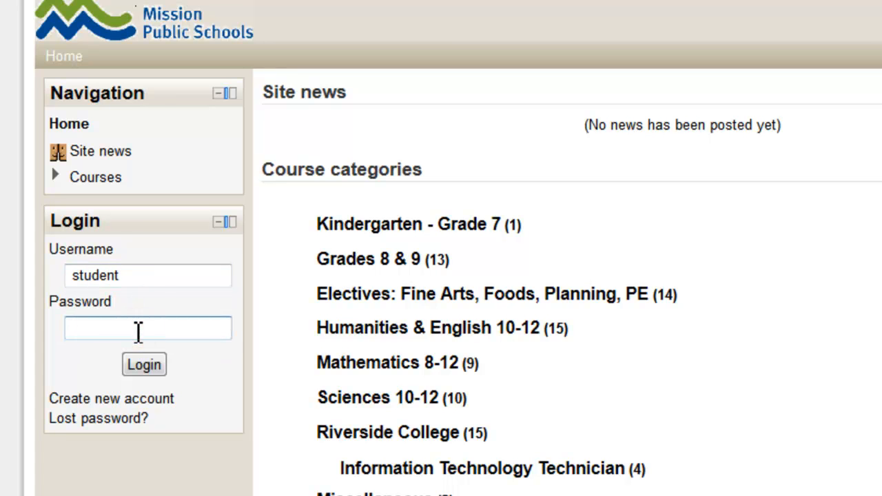
type("password")
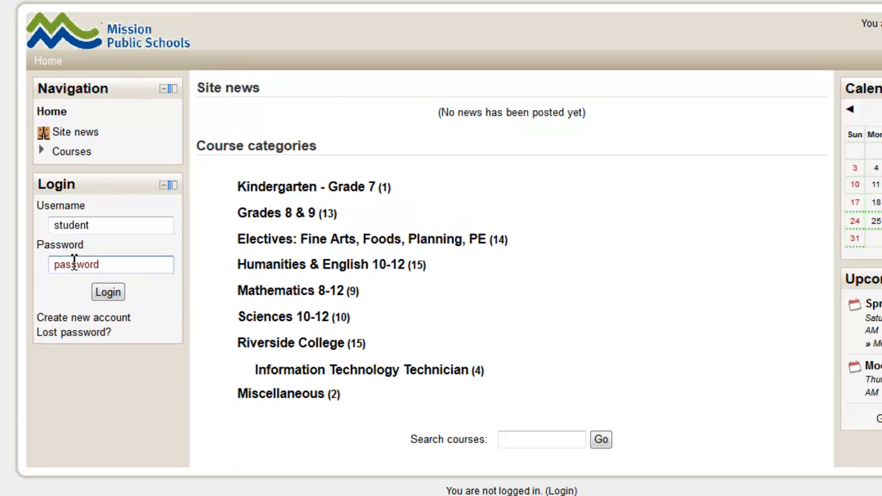
left_click(107, 291)
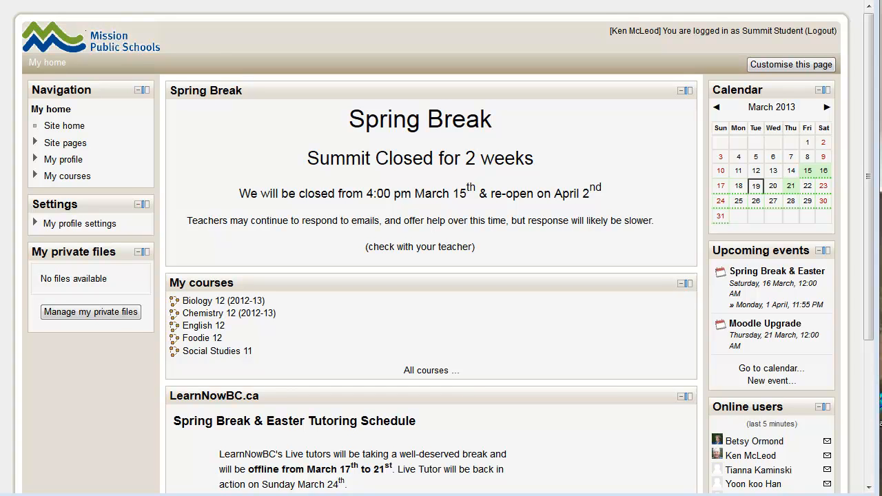
mouse_move(692, 344)
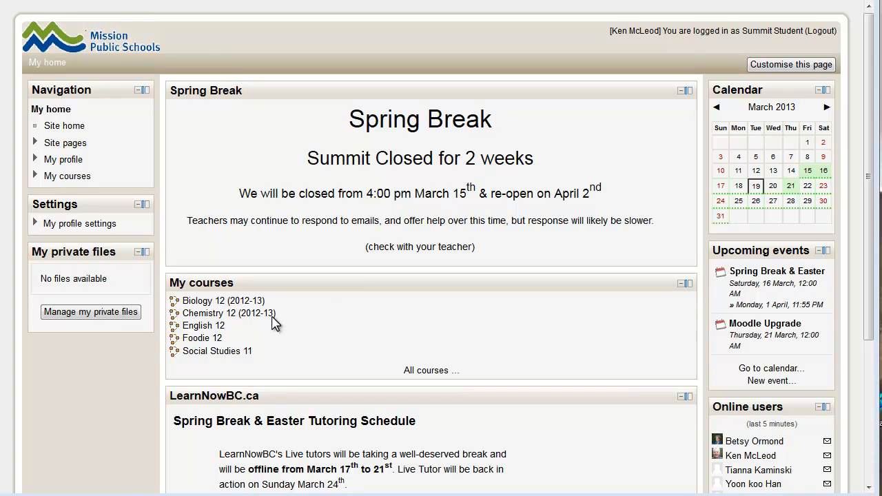
mouse_move(212, 308)
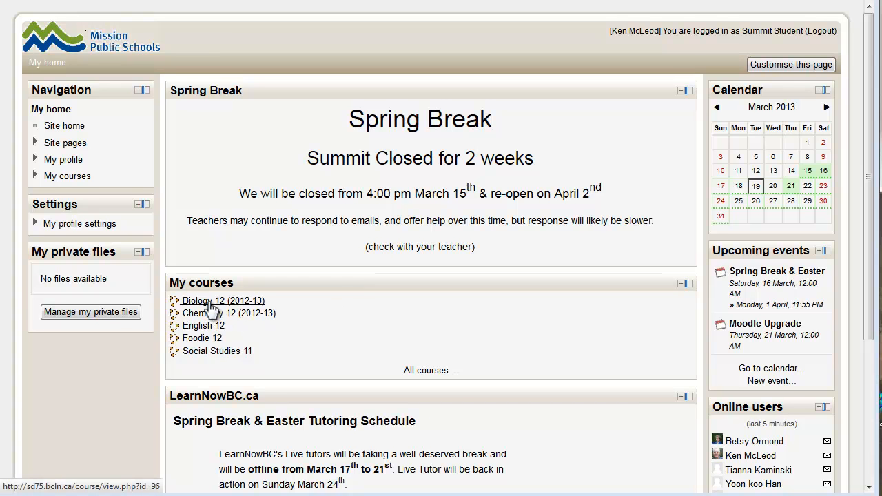
mouse_move(204, 333)
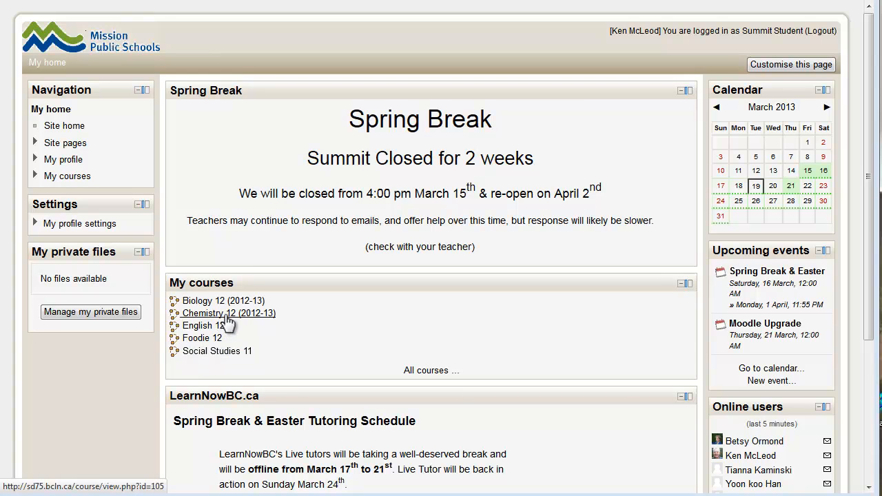
Step: Open the Chemistry 12 (2012-13) course from the My courses block
left_click(228, 313)
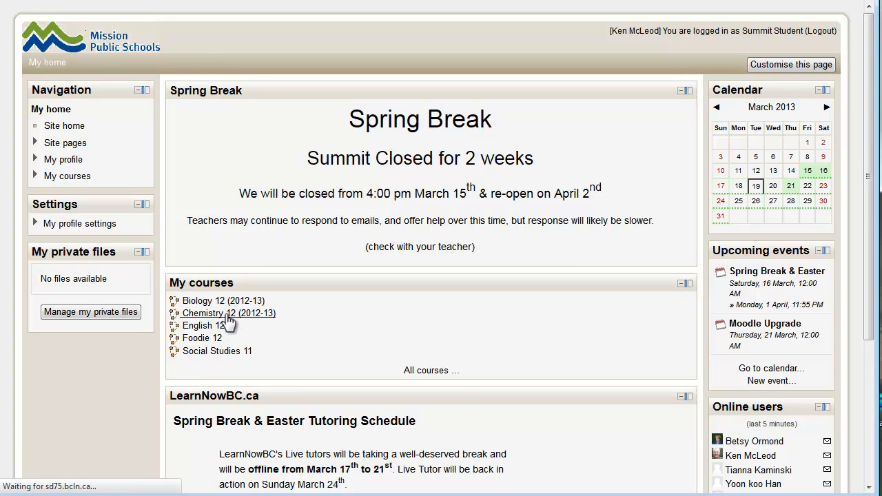
Step: Browse the course topics, then load the grade report showing the 73.60% course total
left_click(228, 313)
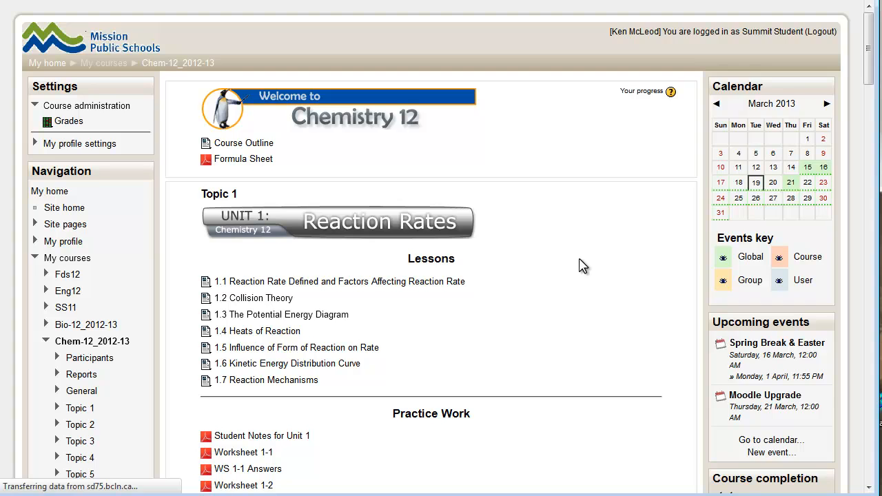
scroll("down", 3)
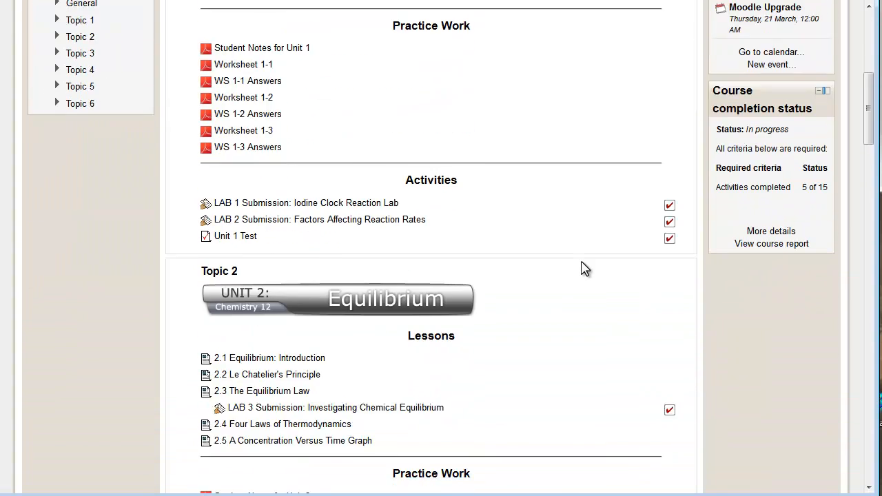
scroll("up", 3)
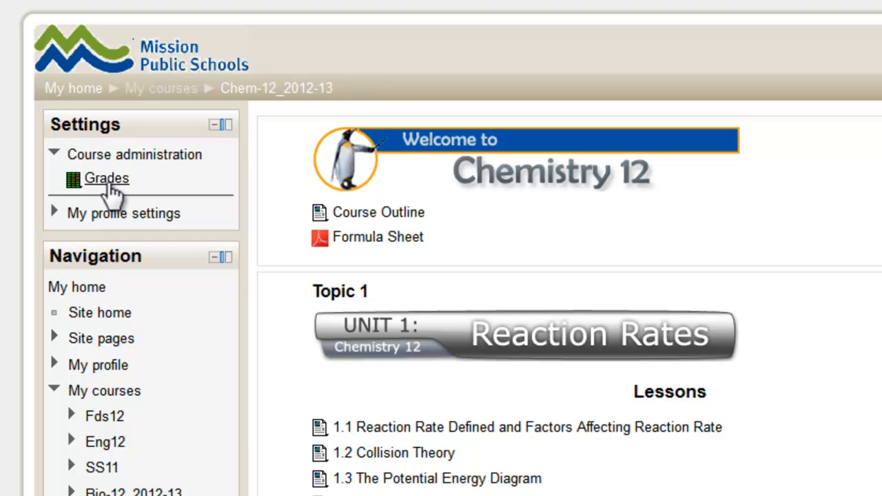
left_click(107, 179)
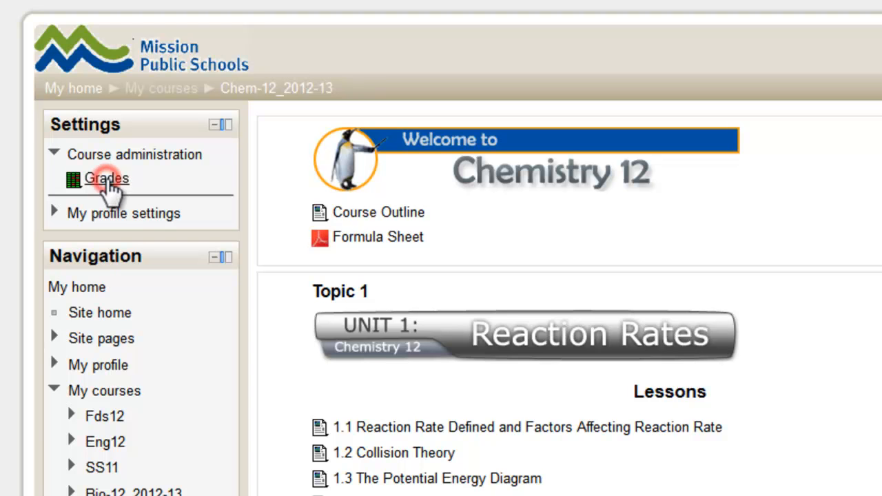
left_click(106, 178)
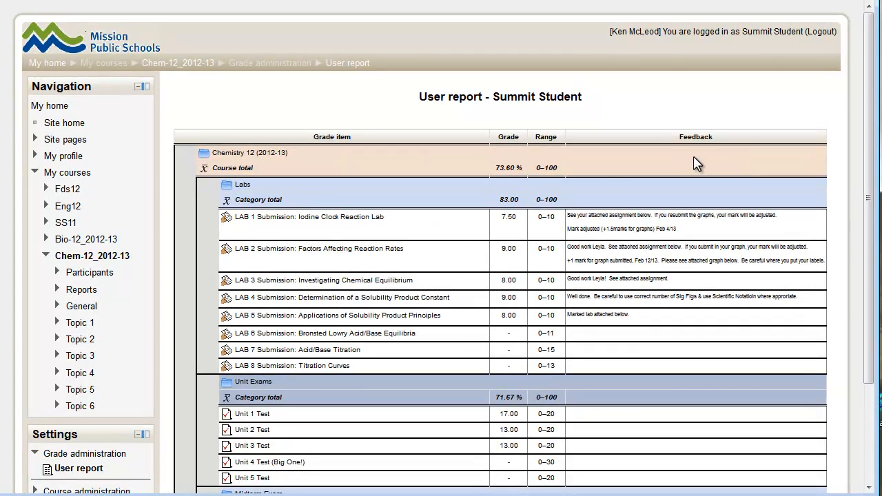
scroll("down", 3)
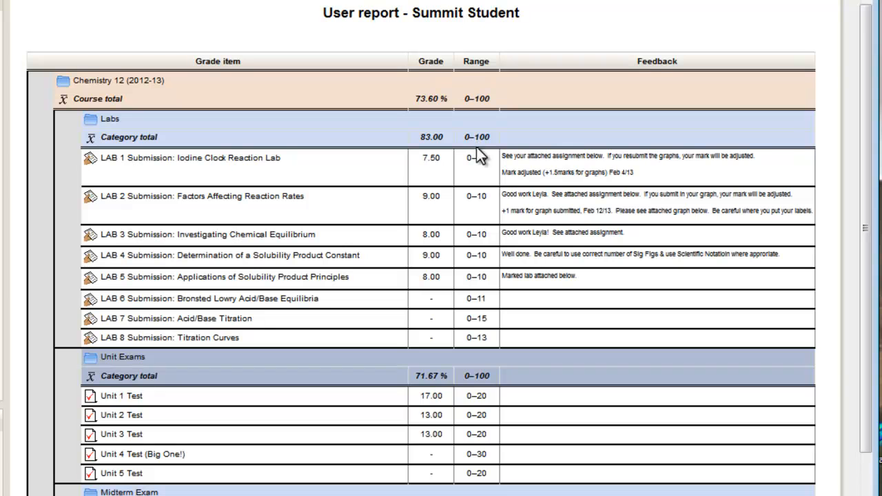
scroll("down", 3)
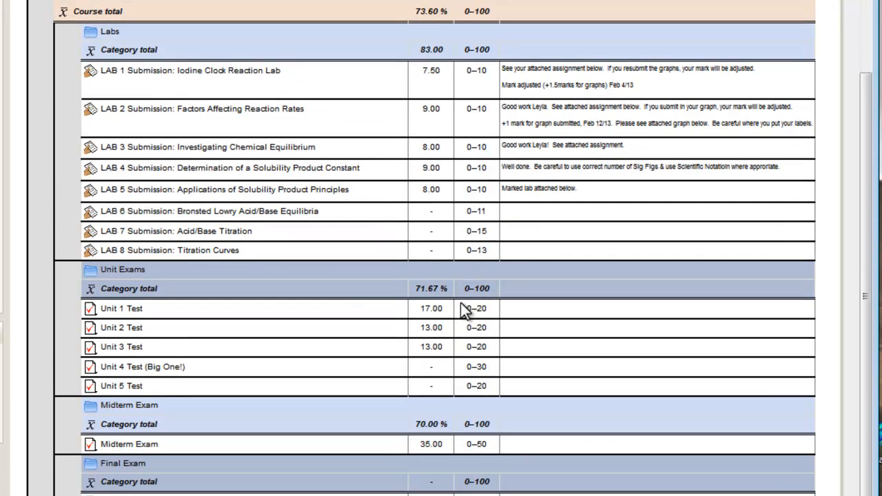
mouse_move(448, 380)
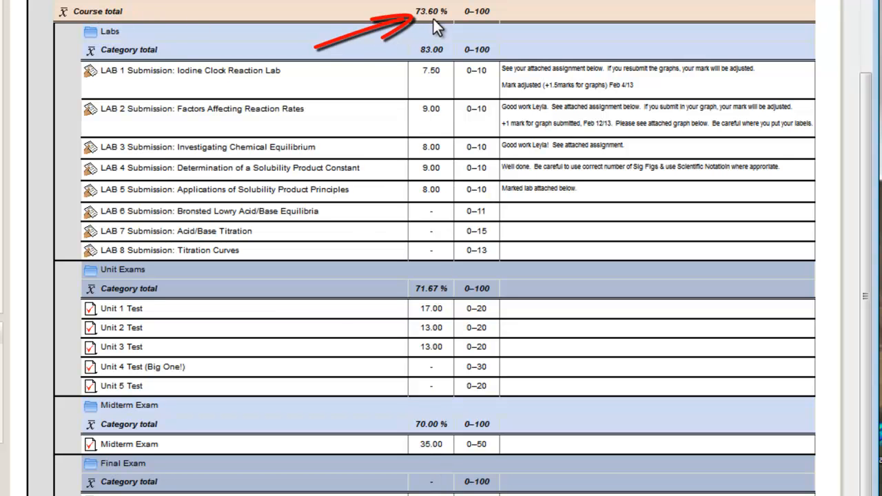
mouse_move(440, 12)
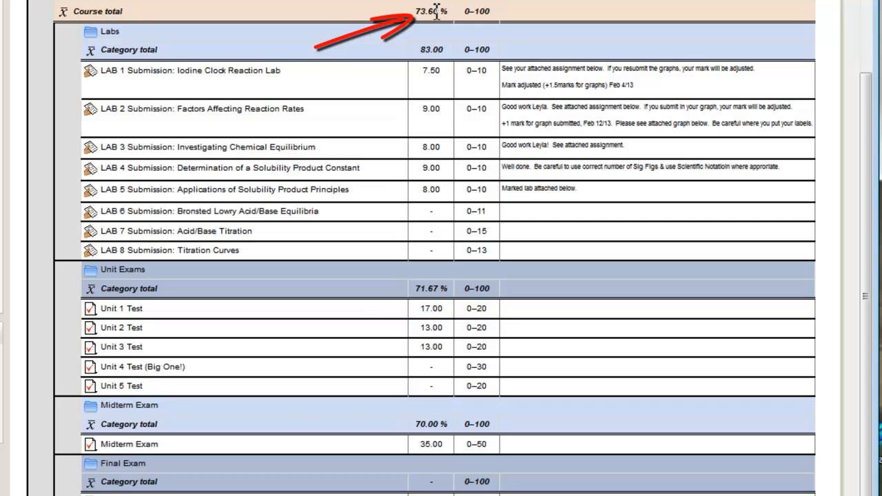
mouse_move(510, 33)
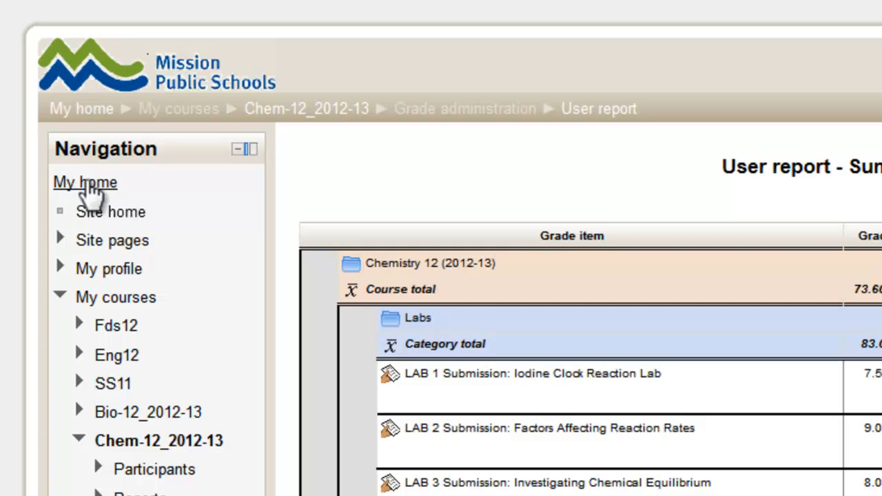
mouse_move(535, 127)
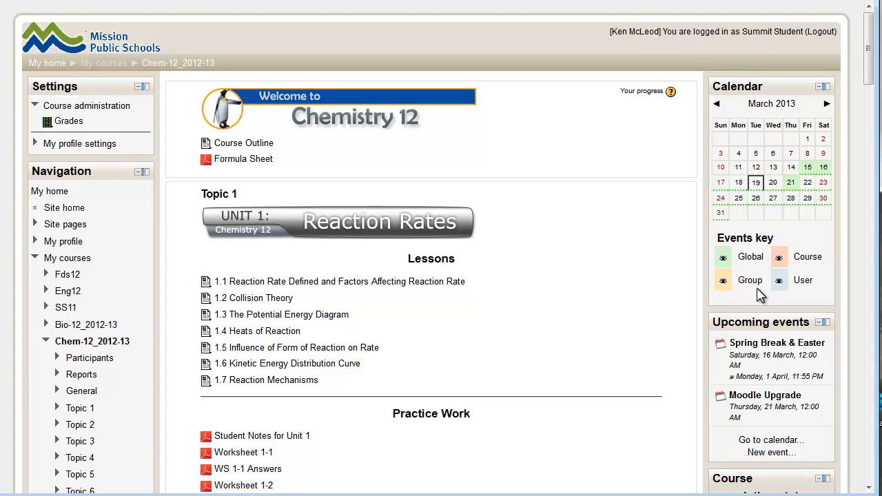
mouse_move(781, 240)
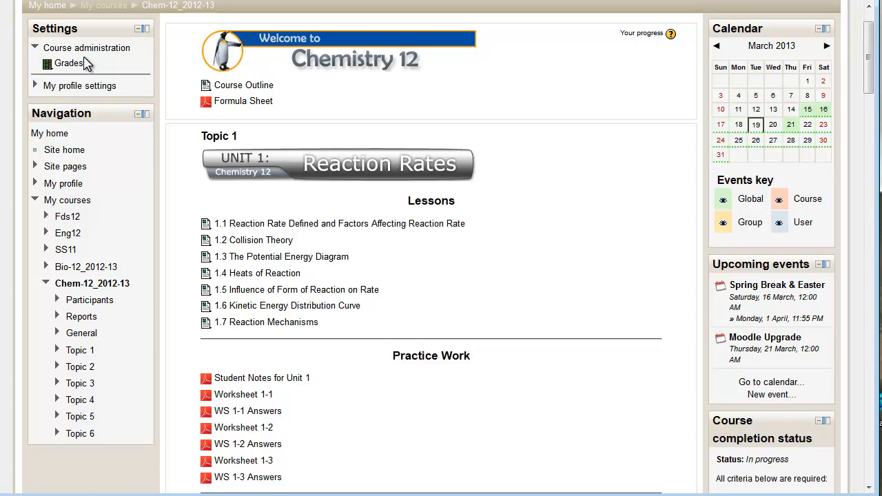
mouse_move(69, 64)
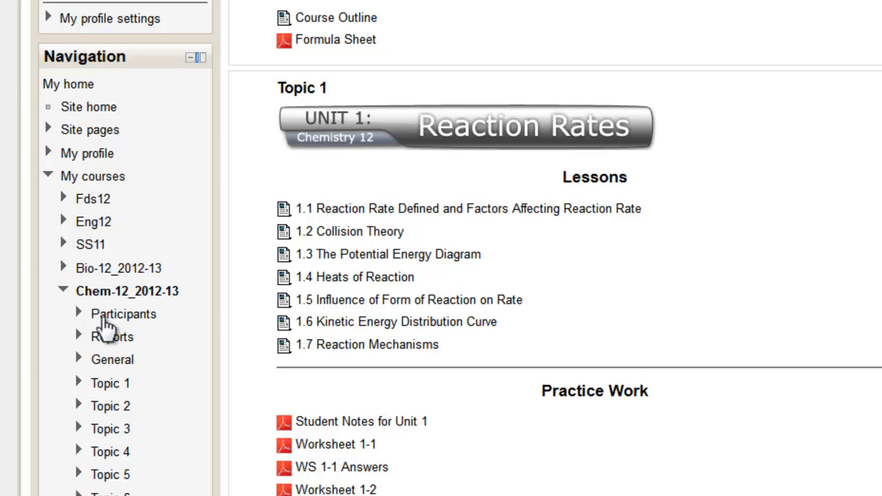
mouse_move(75, 345)
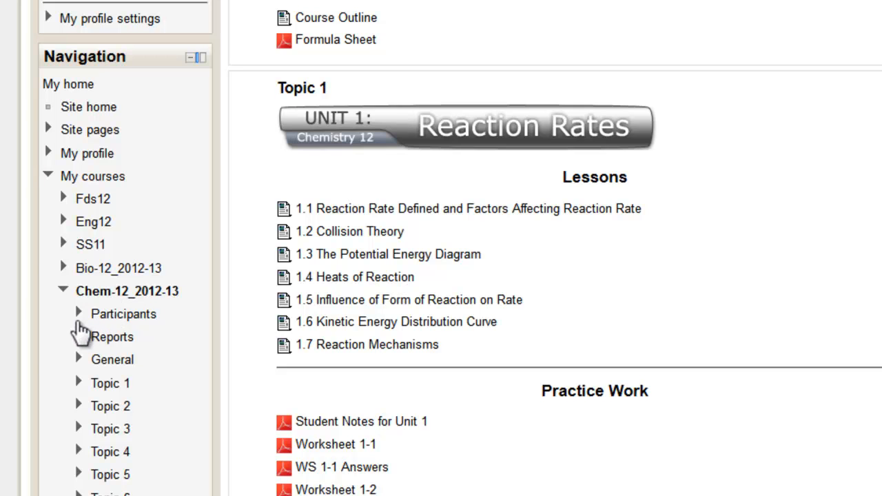
mouse_move(69, 338)
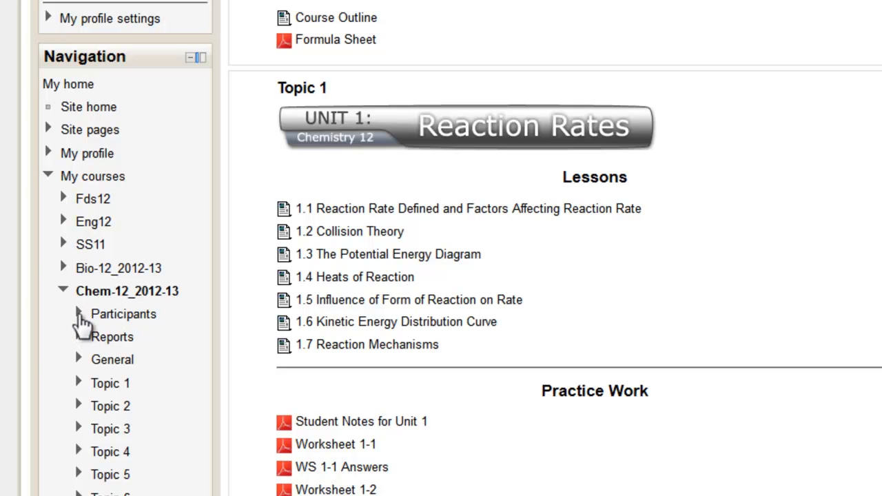
Step: Expand Participants > Summit Student to list the outline and complete activity reports
left_click(65, 314)
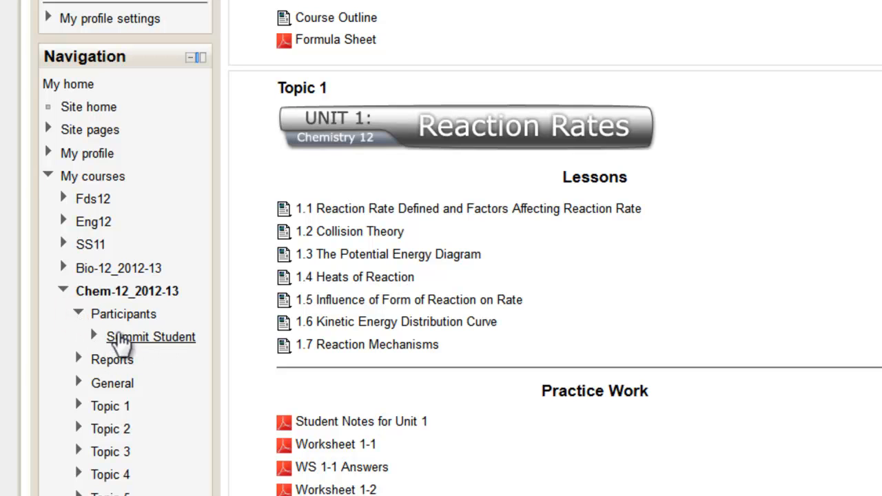
mouse_move(209, 360)
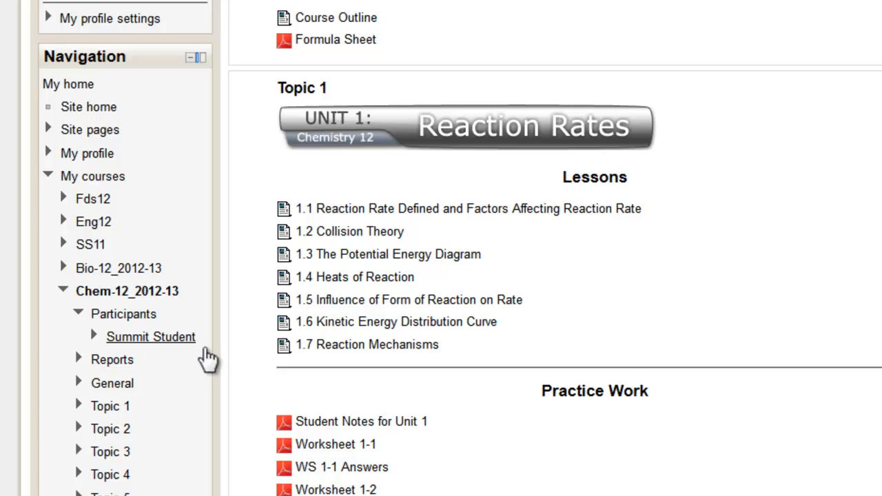
mouse_move(134, 351)
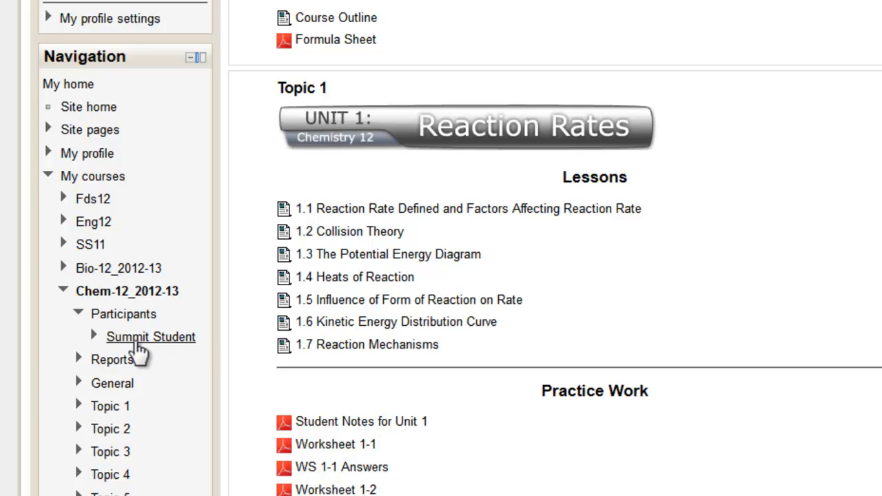
mouse_move(149, 348)
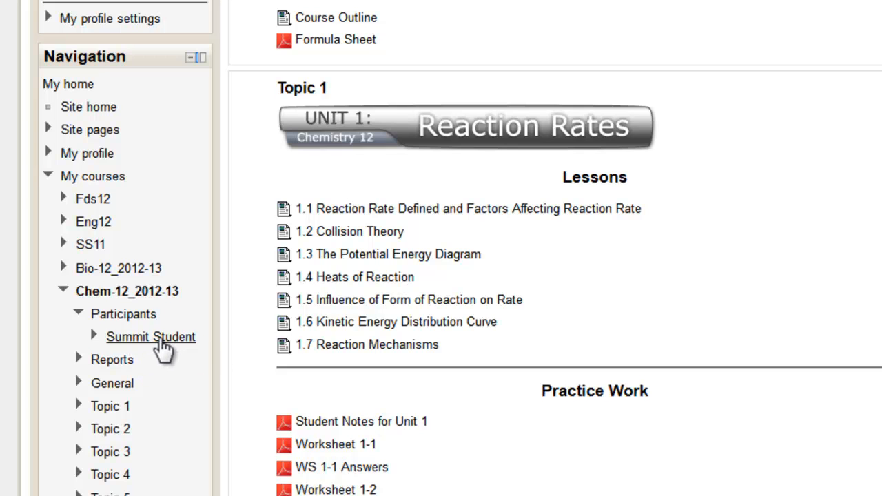
left_click(157, 337)
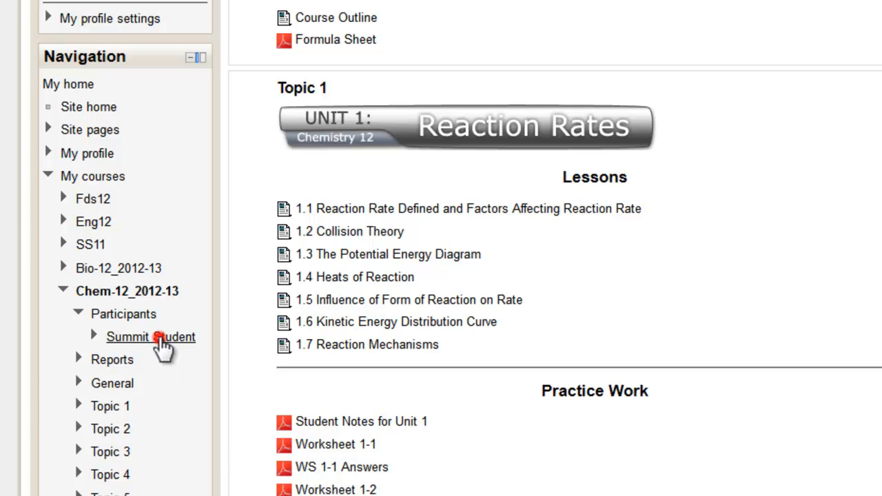
left_click(150, 337)
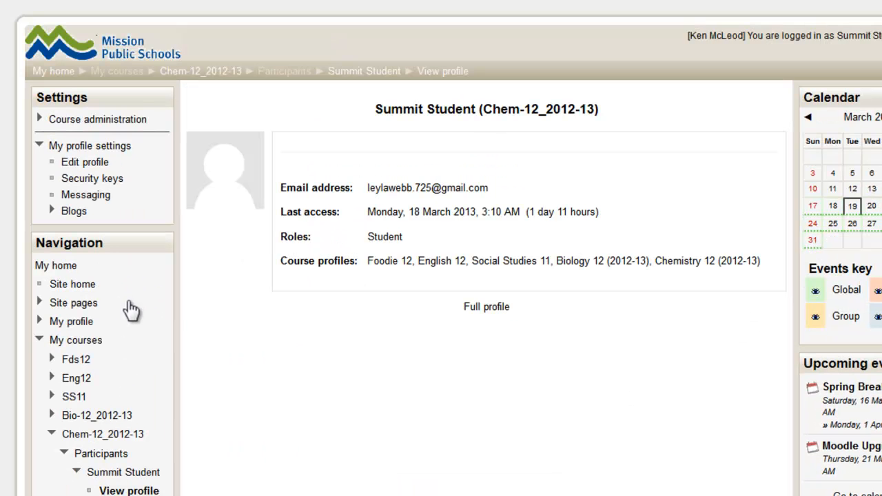
scroll("down", 3)
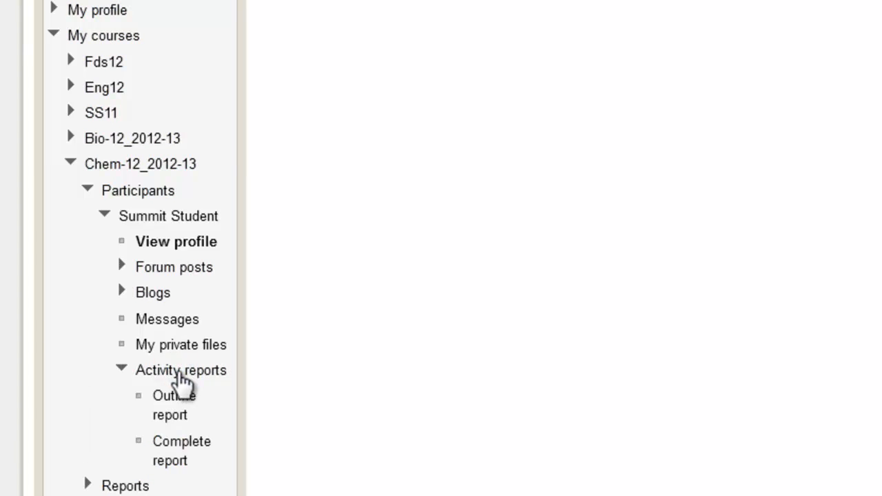
mouse_move(180, 397)
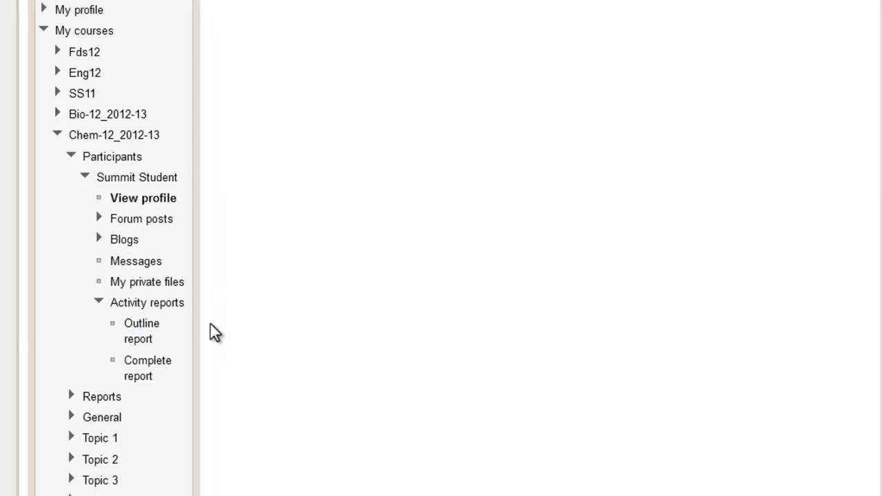
Step: Load the outline report and review per-topic views, last access and grades through Topic 4
left_click(141, 330)
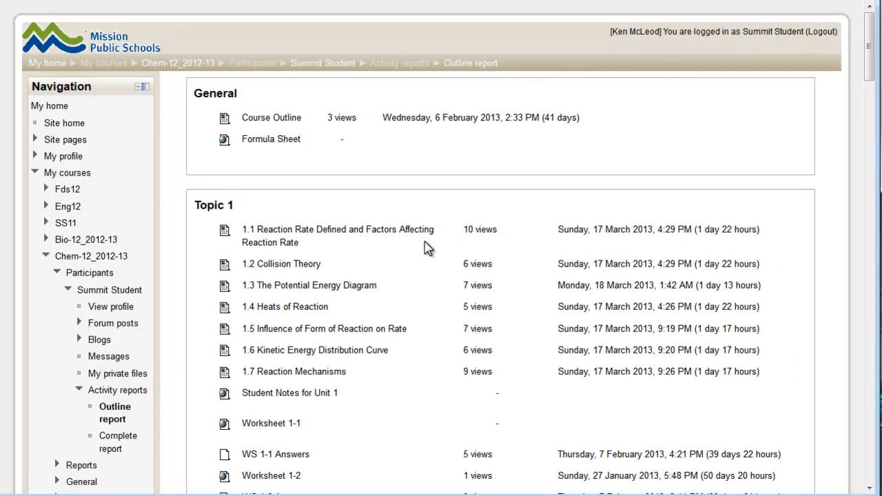
scroll("down", 3)
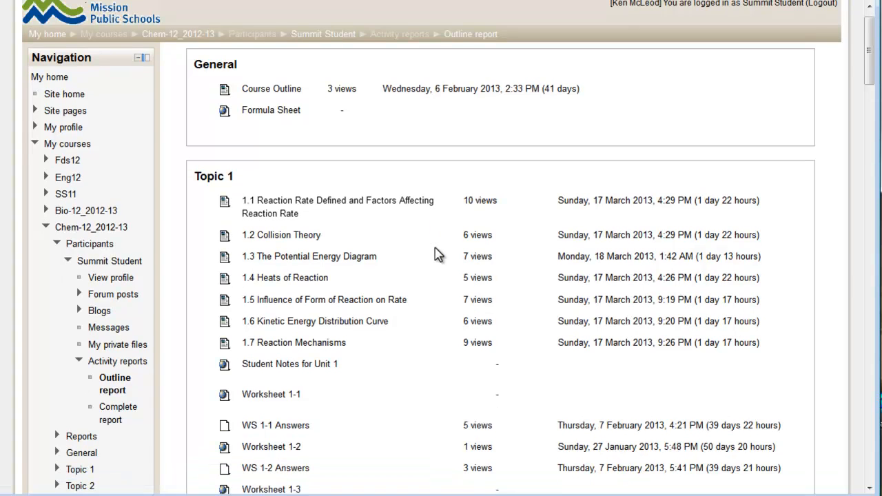
mouse_move(436, 265)
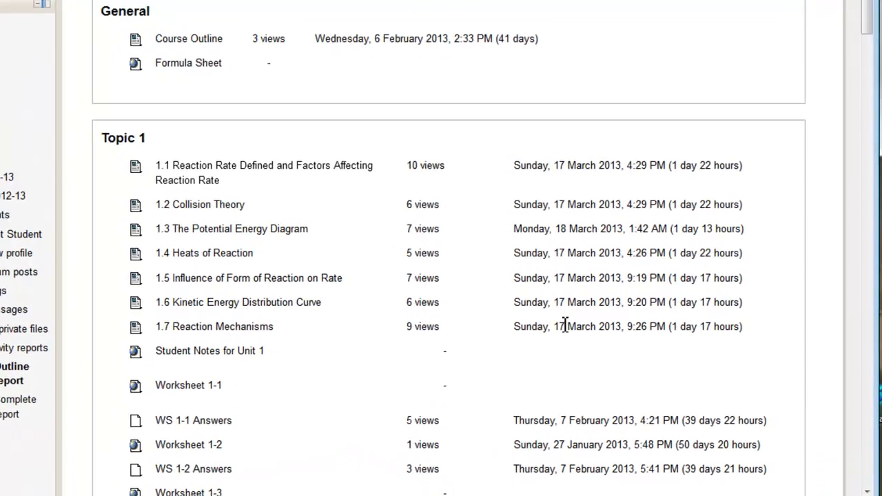
scroll("down", 3)
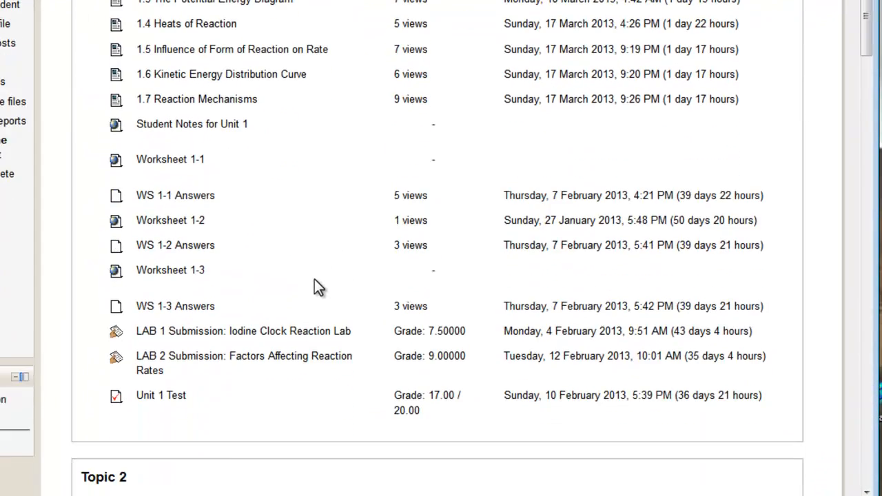
scroll("down", 3)
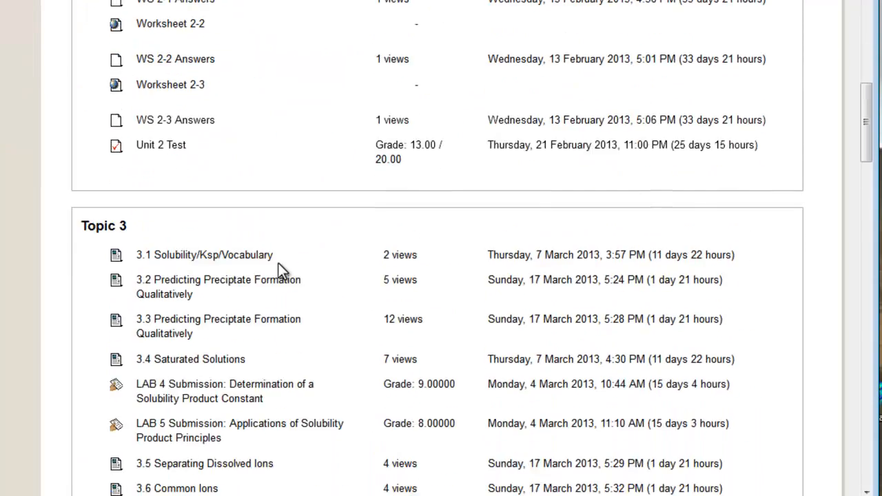
scroll("down", 3)
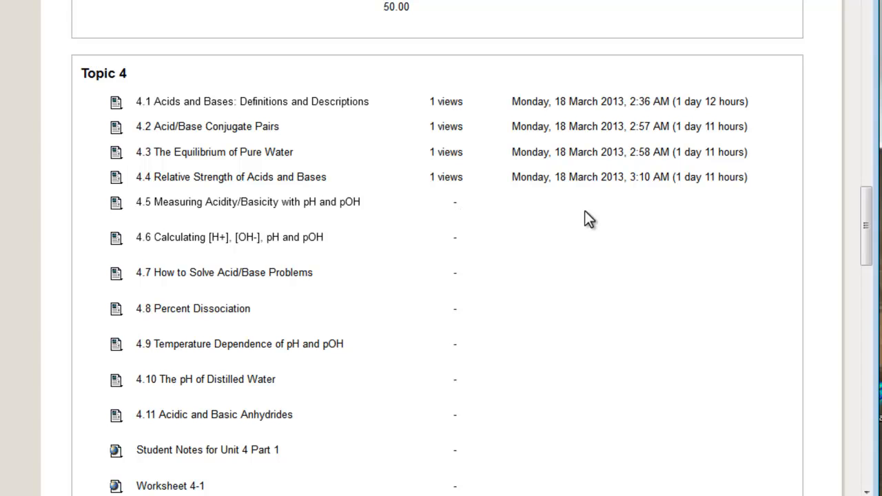
mouse_move(658, 171)
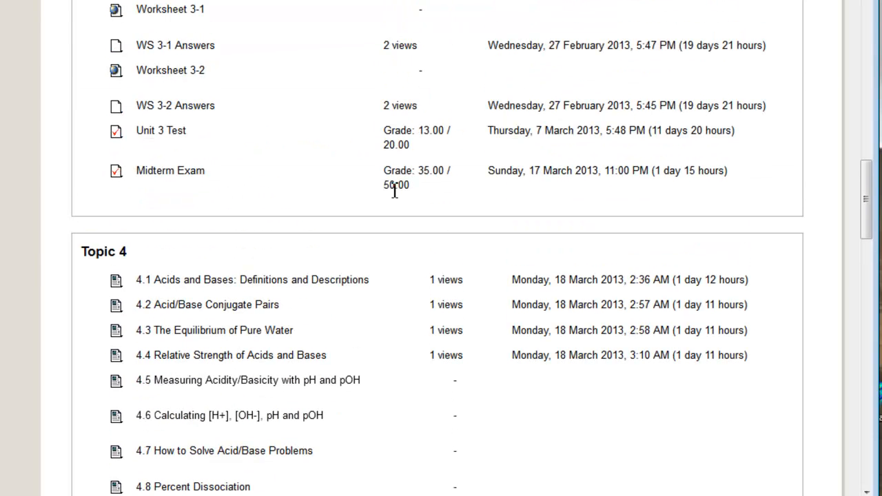
mouse_move(472, 177)
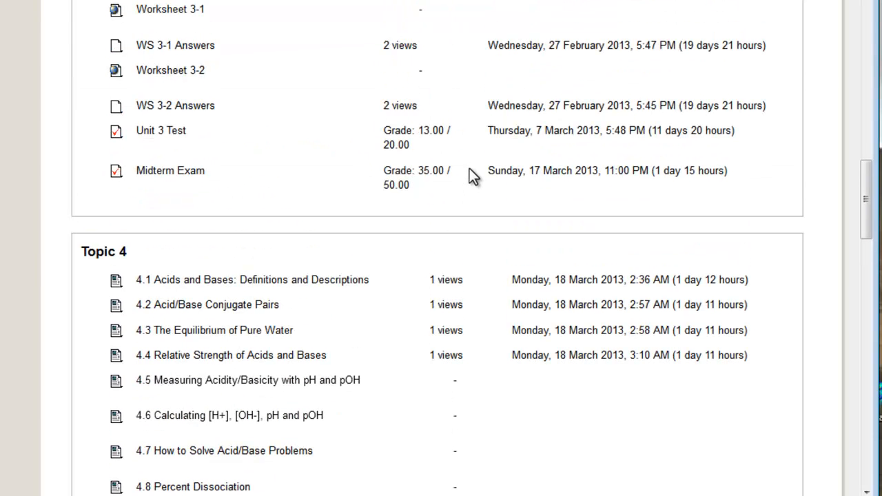
scroll("up", 3)
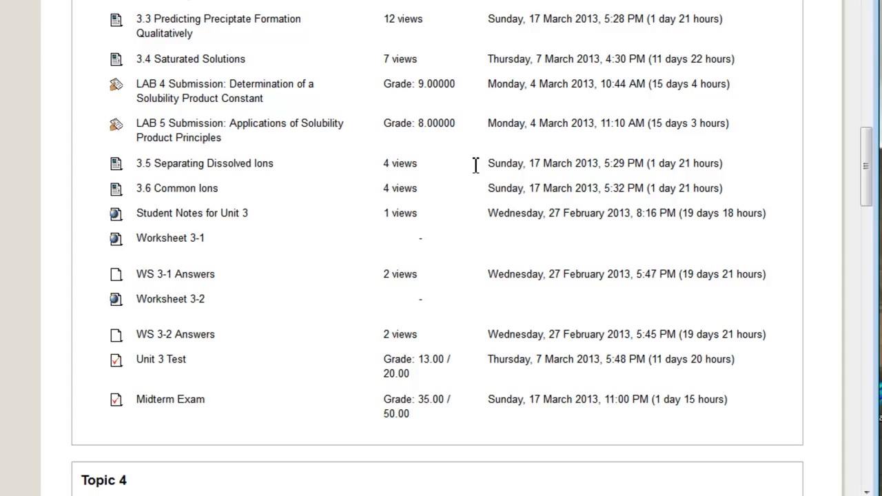
scroll("up", 3)
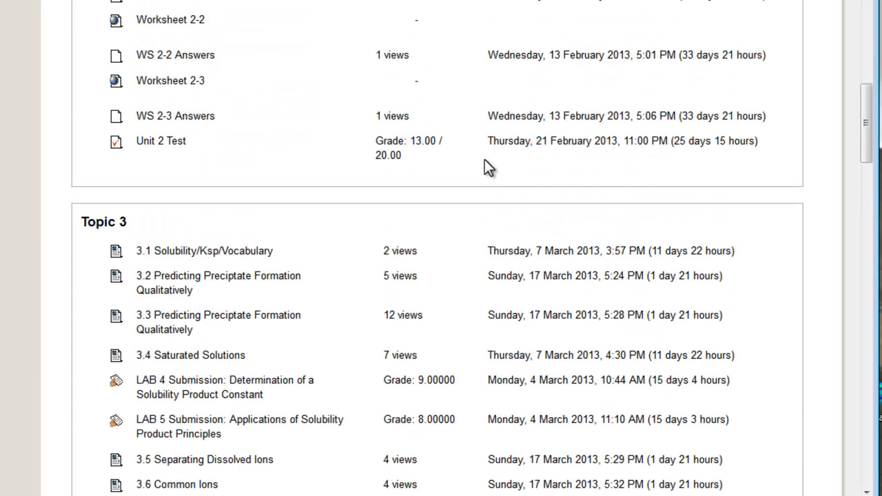
mouse_move(472, 89)
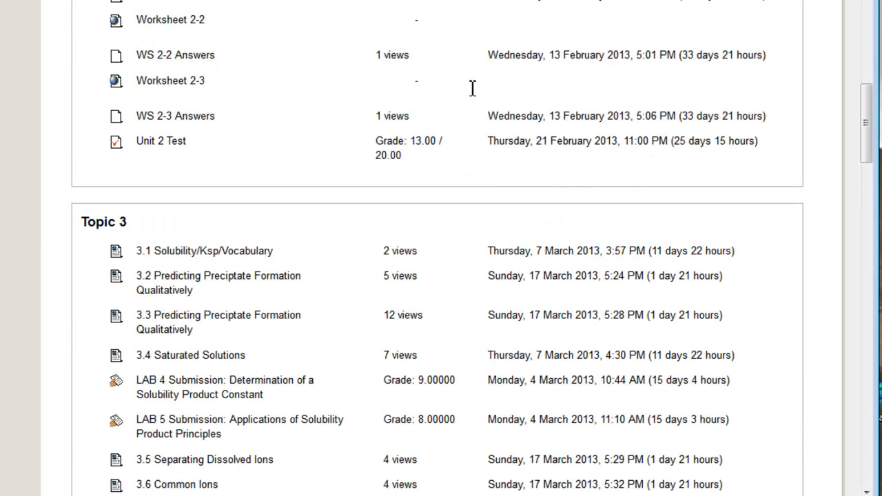
mouse_move(500, 116)
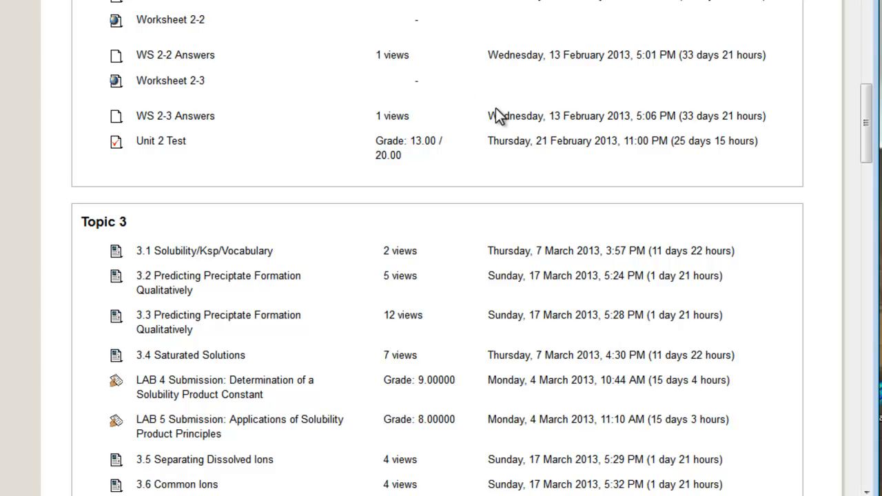
mouse_move(521, 294)
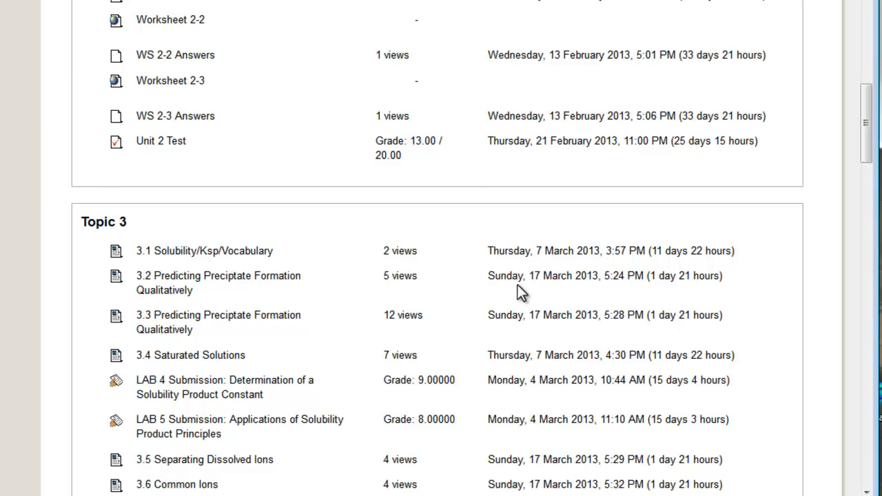
scroll("down", 3)
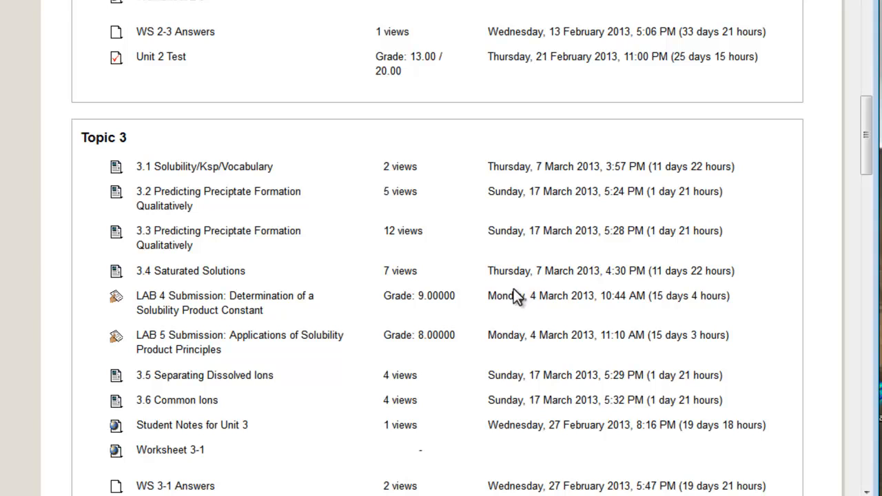
scroll("up", 3)
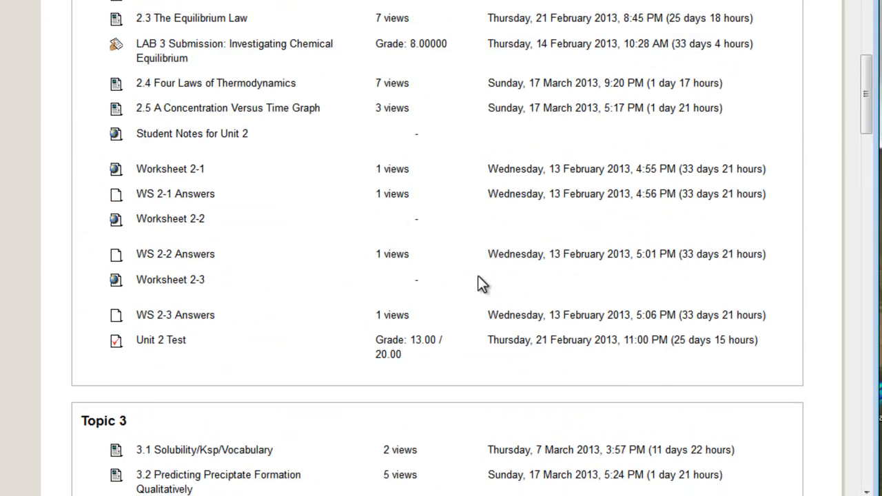
scroll("up", 3)
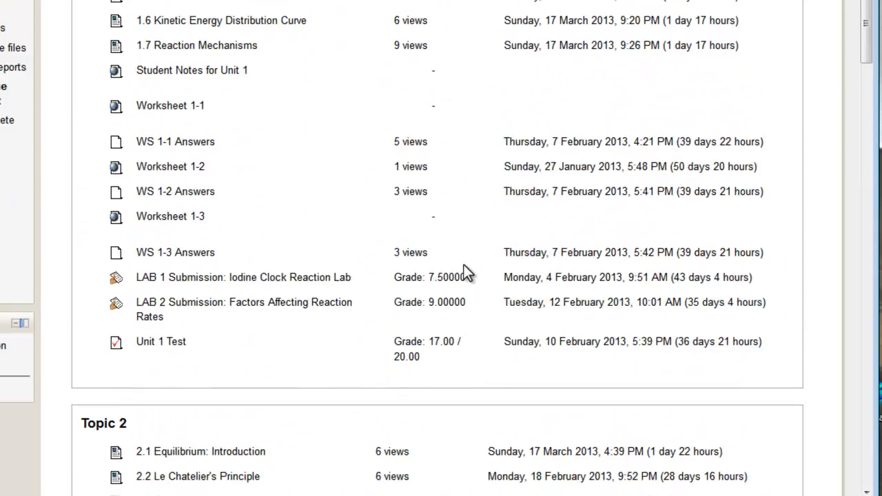
scroll("up", 3)
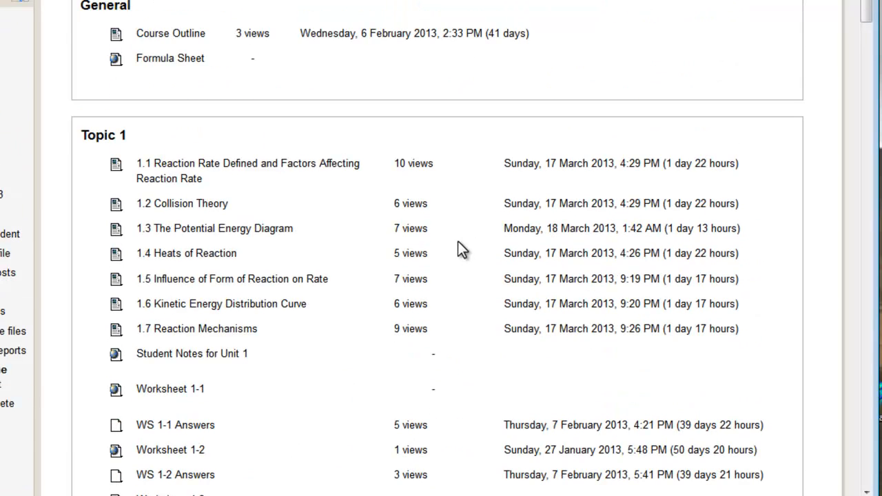
scroll("down", 3)
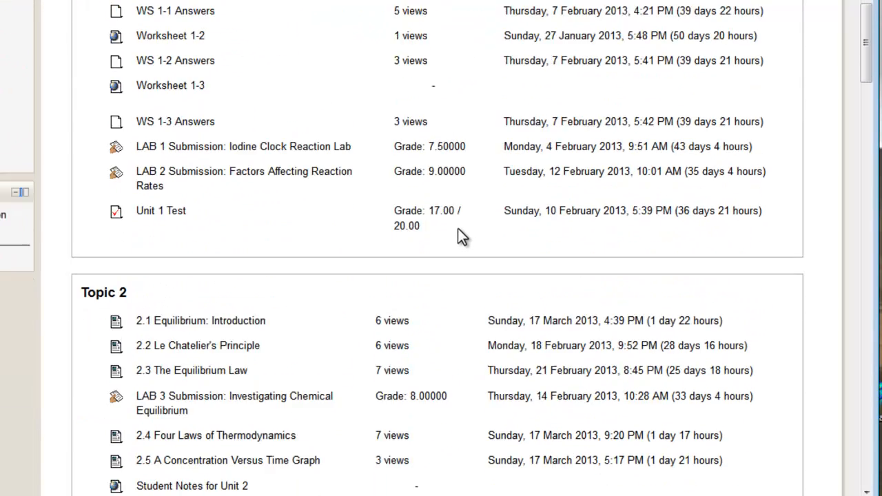
scroll("down", 3)
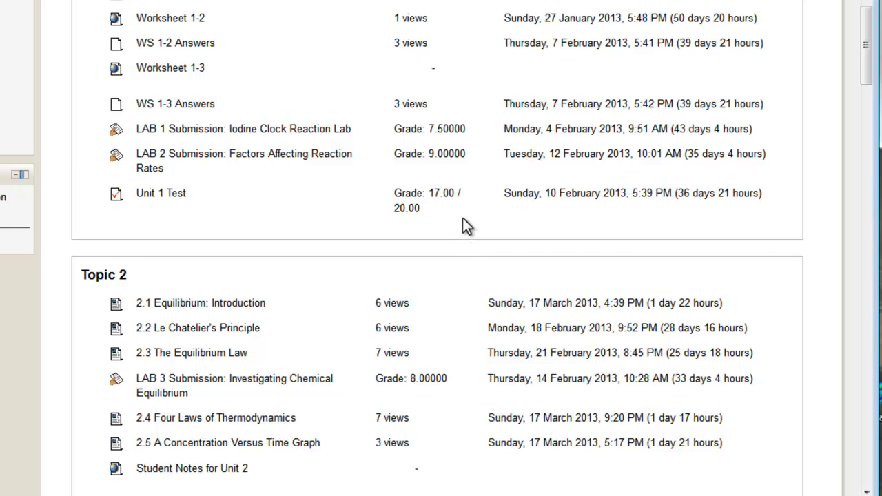
scroll("down", 3)
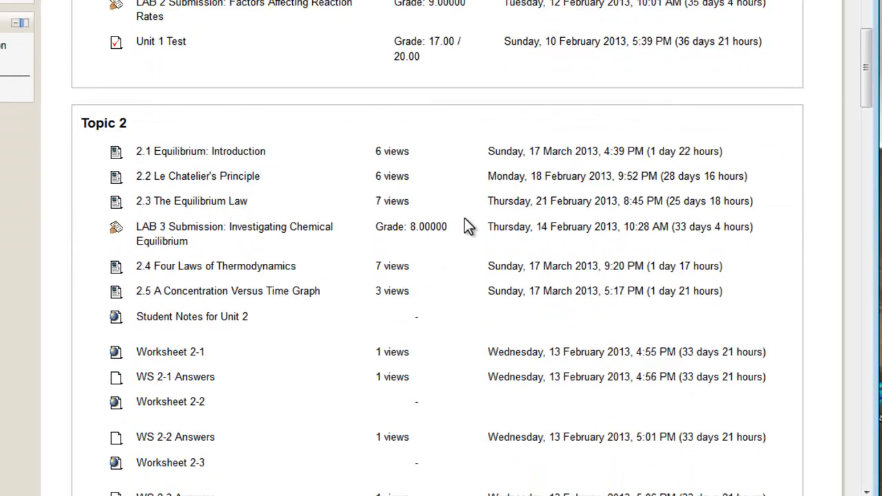
scroll("down", 3)
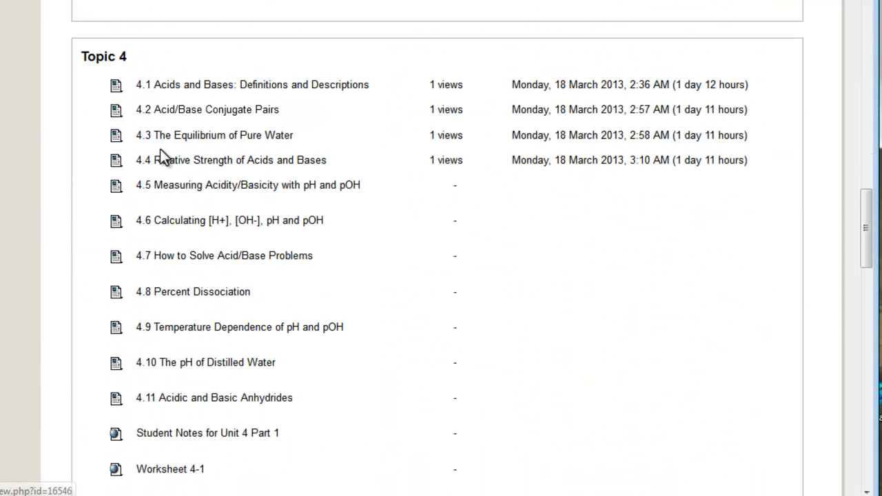
mouse_move(410, 186)
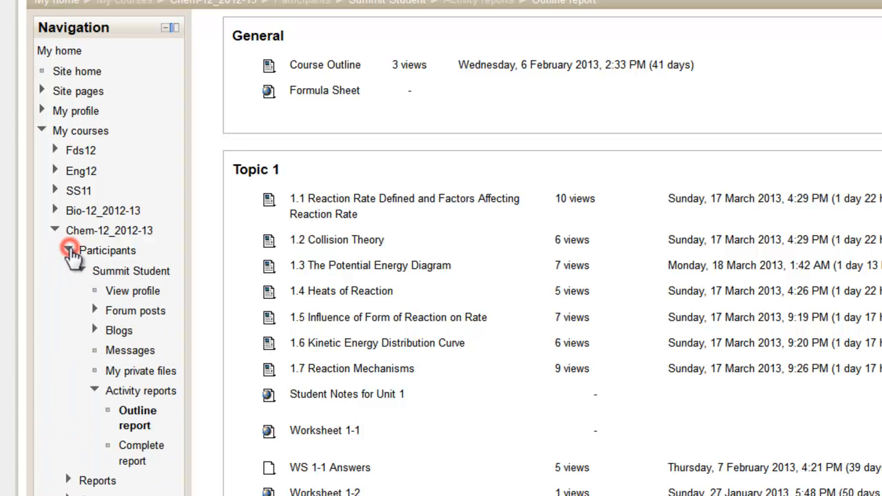
mouse_move(137, 421)
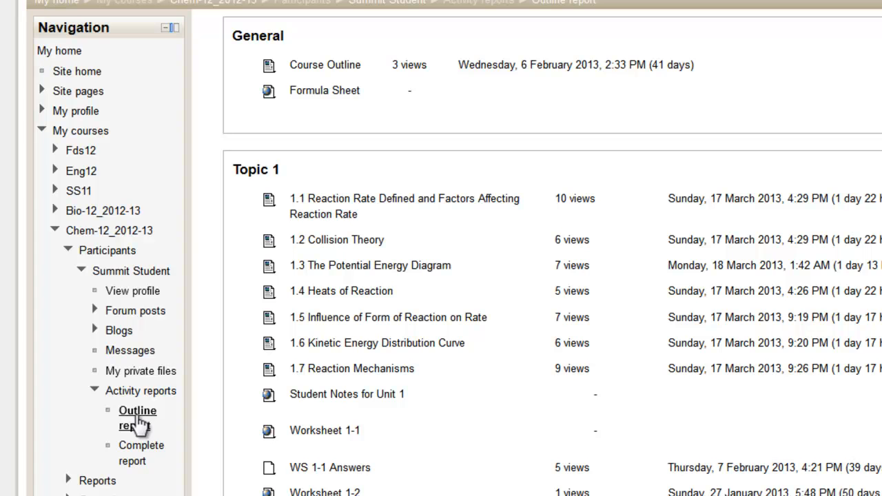
scroll("down", 3)
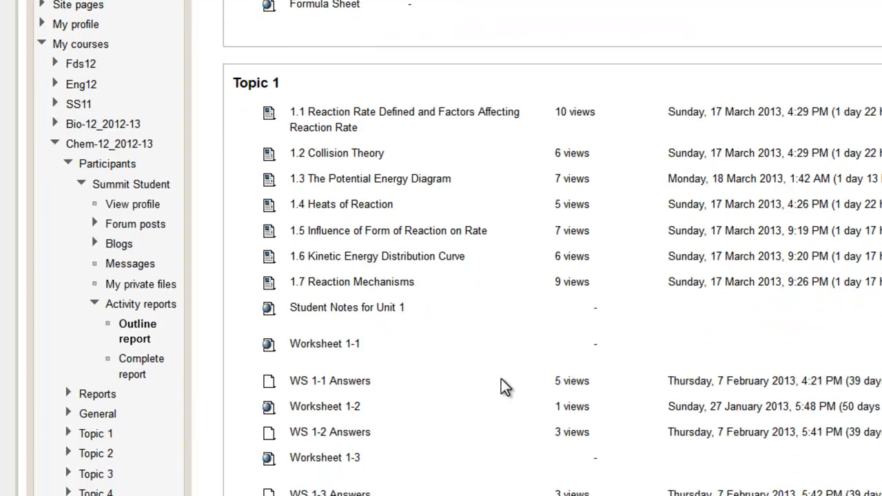
scroll("down", 3)
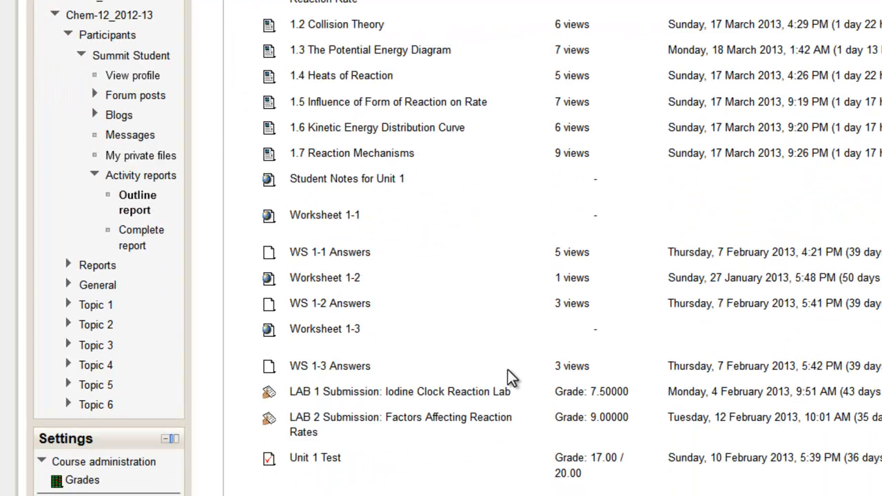